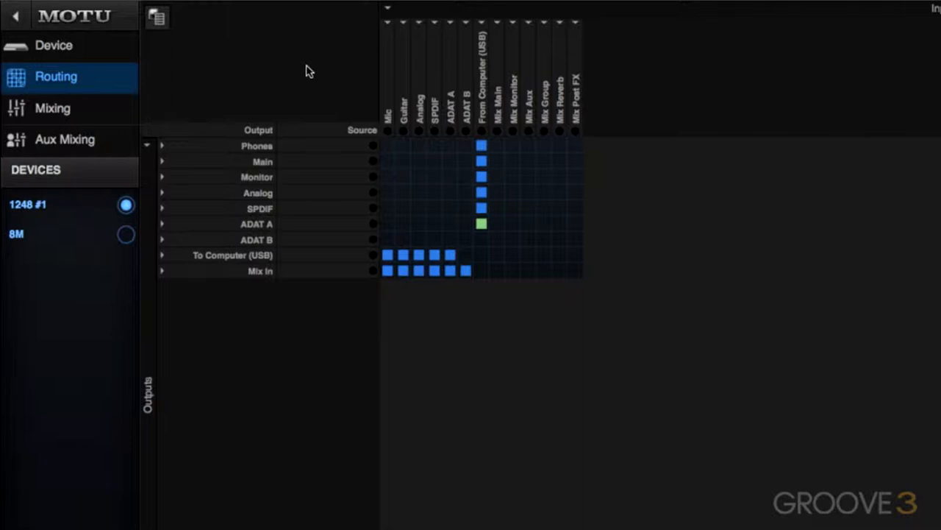
{"action": "mouse_move", "coordinate": [382, 62]}
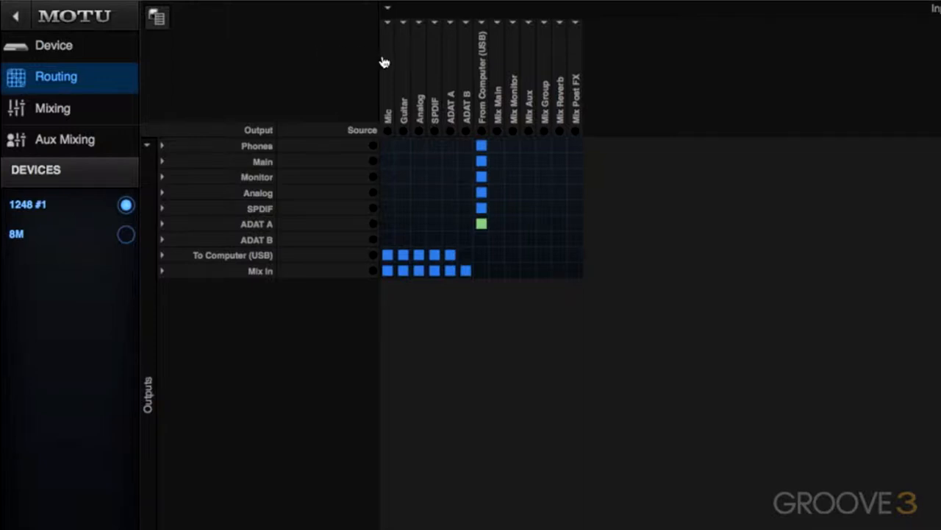
{"action": "mouse_move", "coordinate": [378, 235]}
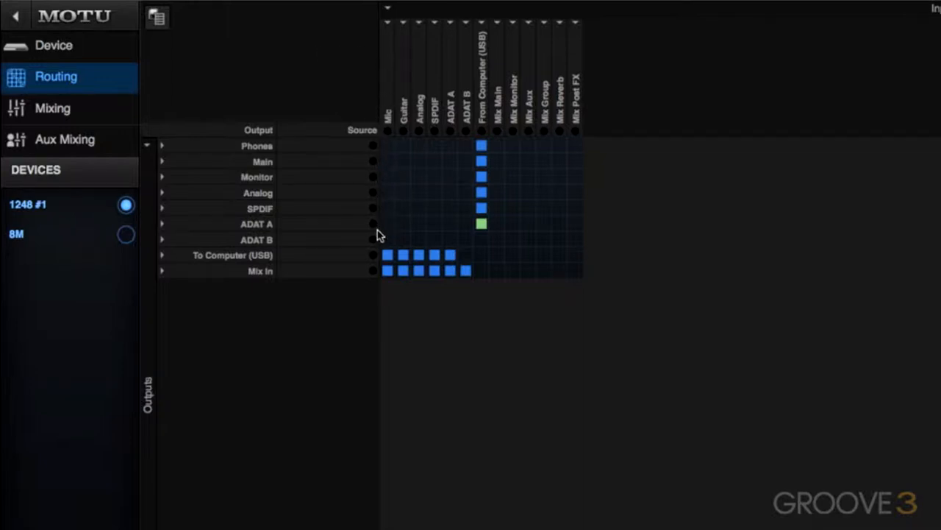
{"action": "mouse_move", "coordinate": [377, 87]}
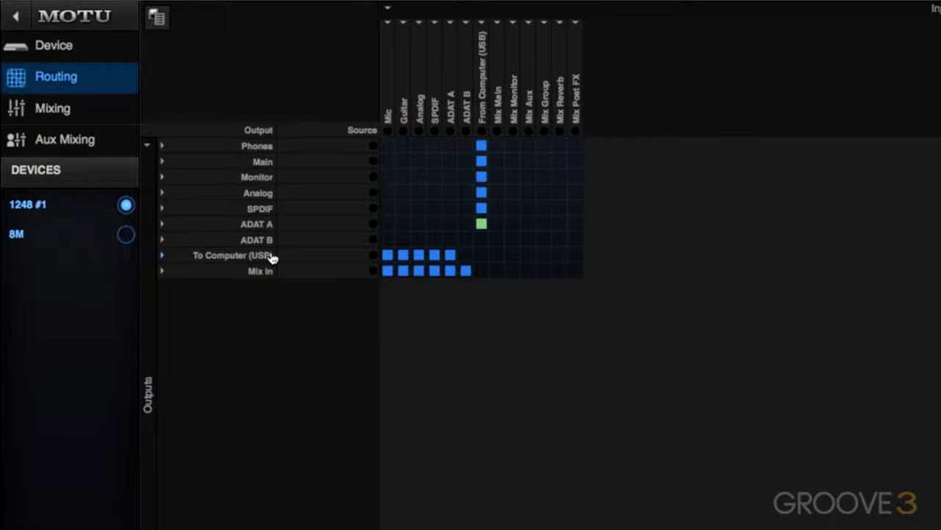
{"action": "mouse_move", "coordinate": [276, 105]}
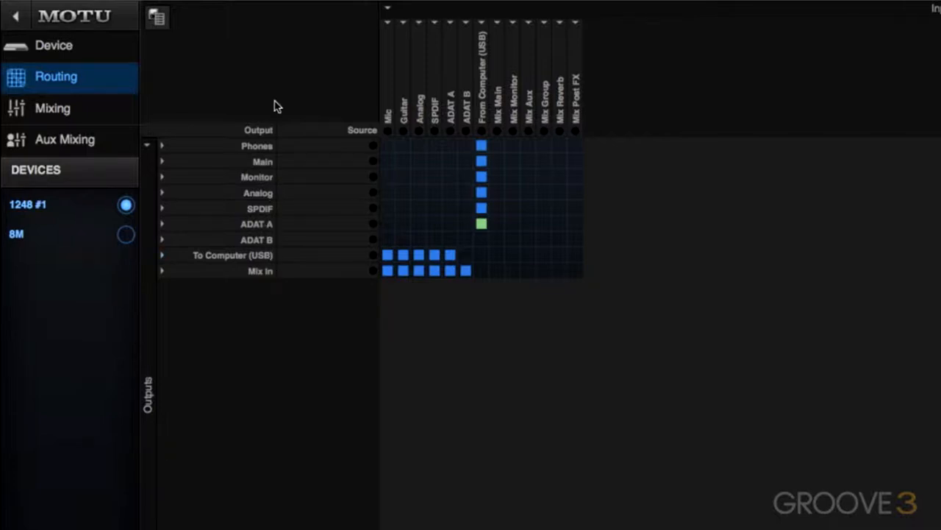
{"action": "mouse_move", "coordinate": [427, 81]}
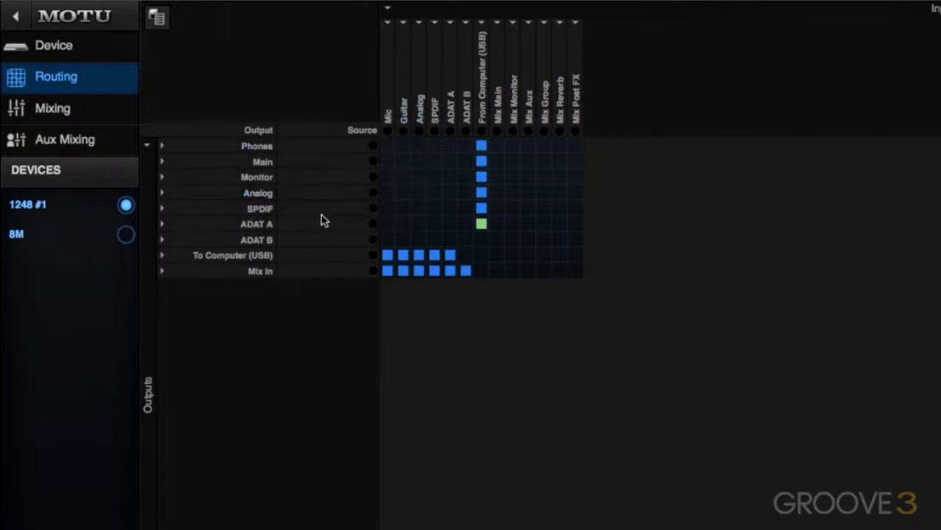
{"action": "mouse_move", "coordinate": [266, 81]}
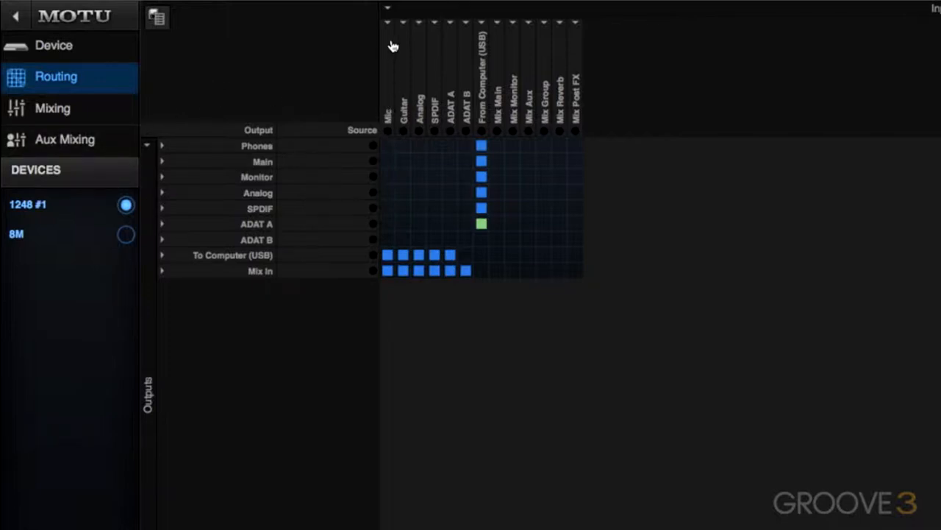
{"action": "mouse_move", "coordinate": [390, 51]}
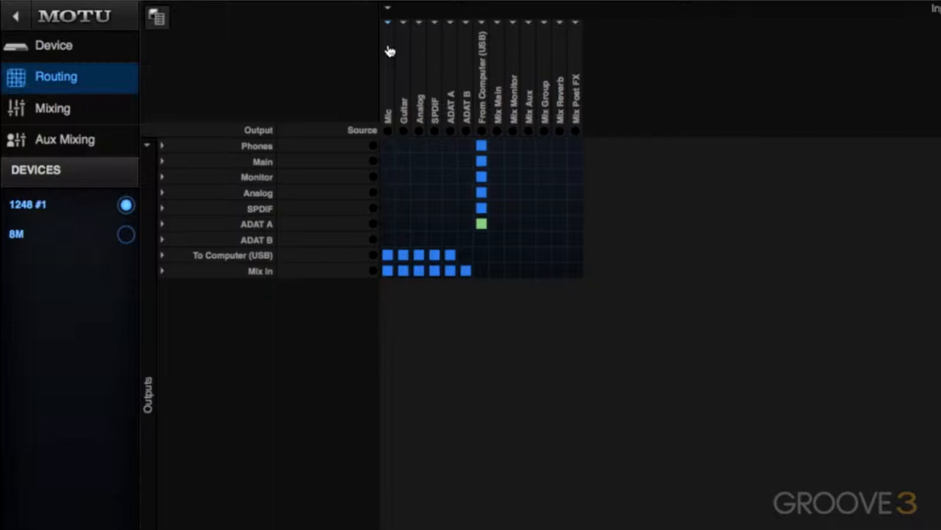
{"action": "mouse_move", "coordinate": [381, 70]}
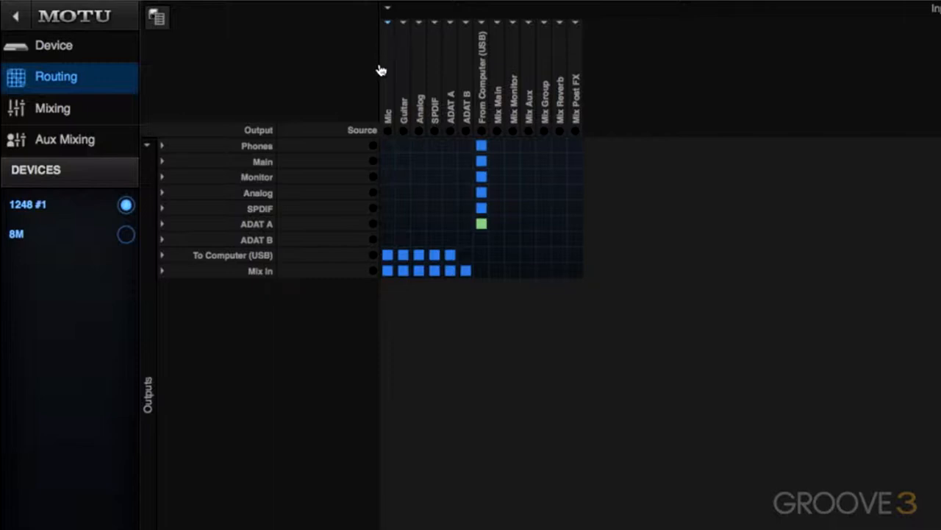
{"action": "mouse_move", "coordinate": [422, 131]}
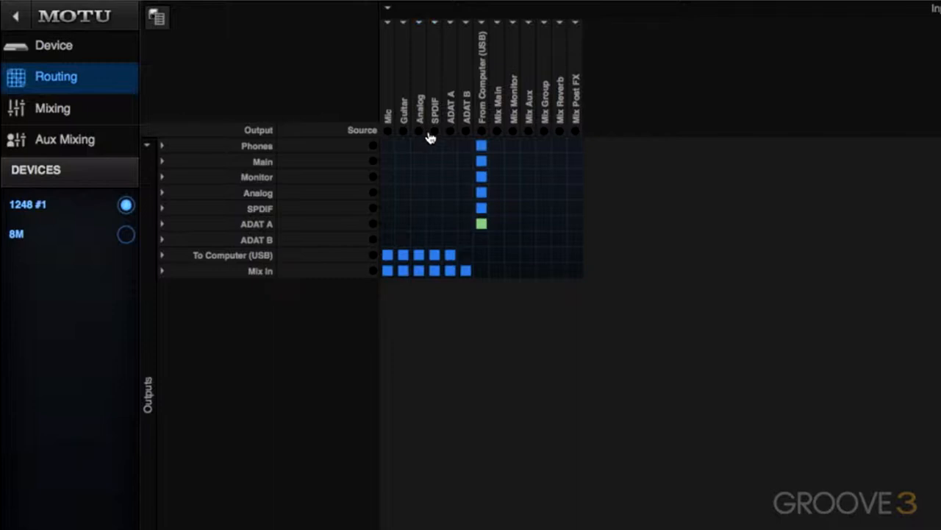
{"action": "mouse_move", "coordinate": [458, 140]}
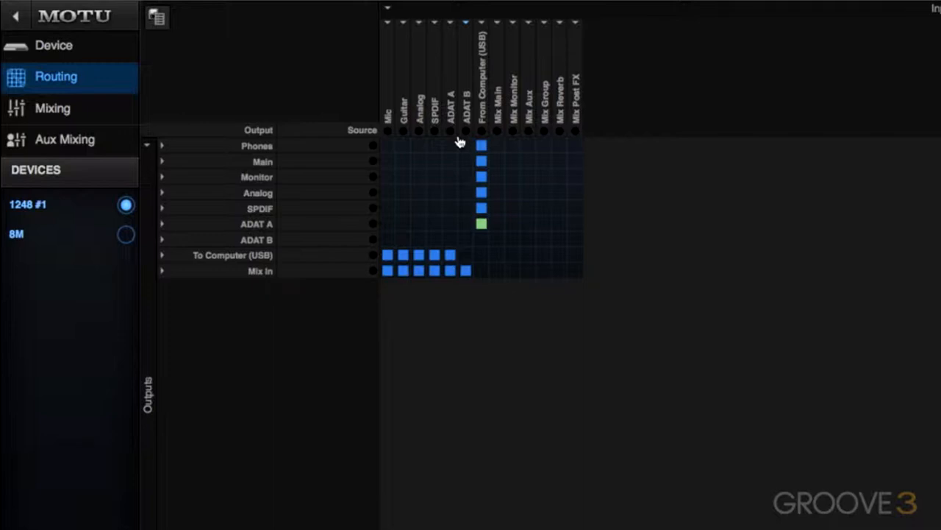
{"action": "mouse_move", "coordinate": [439, 138]}
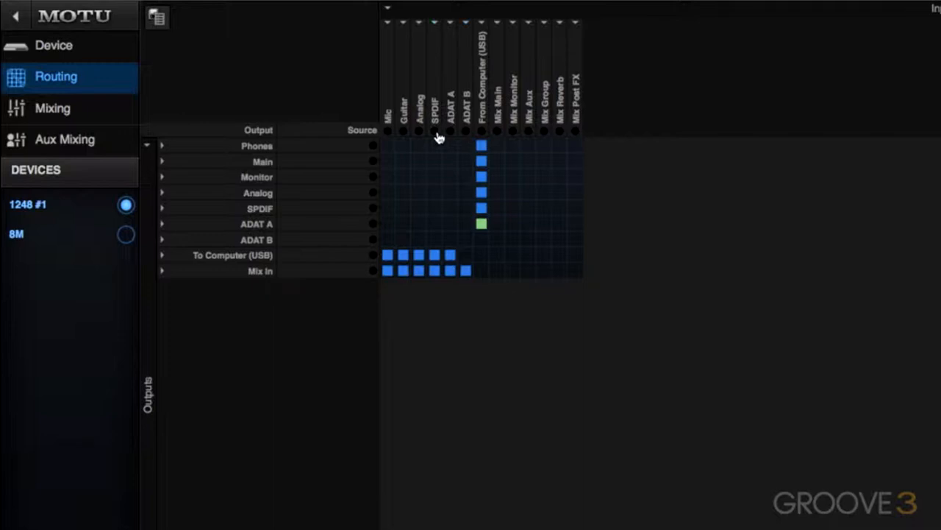
{"action": "mouse_move", "coordinate": [457, 133]}
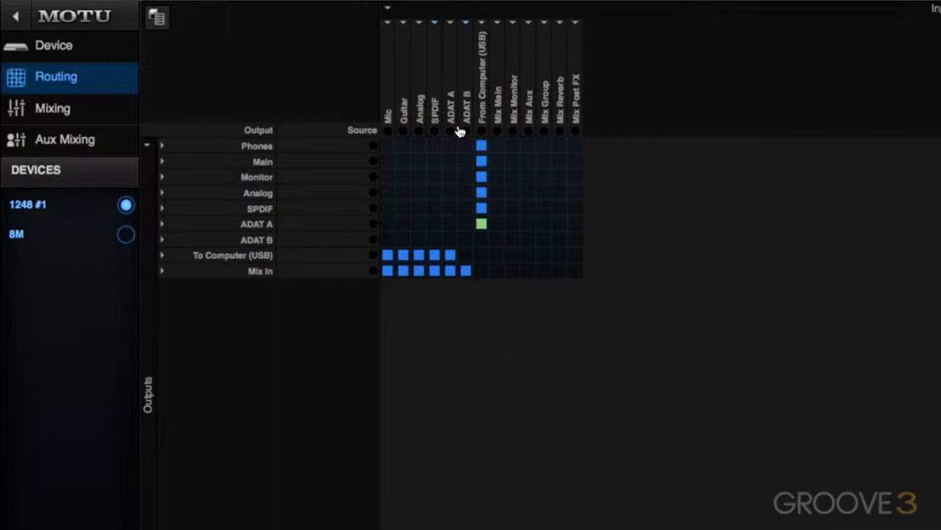
{"action": "mouse_move", "coordinate": [476, 116]}
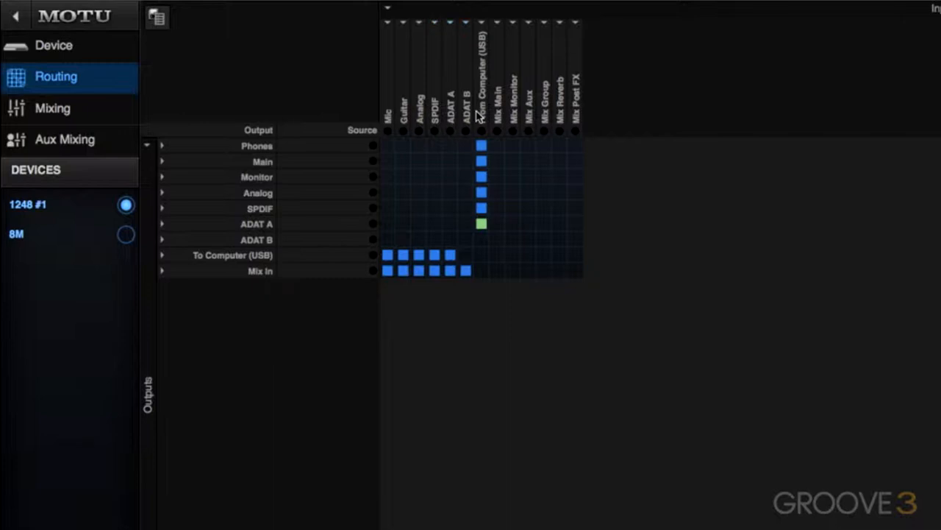
{"action": "mouse_move", "coordinate": [486, 132]}
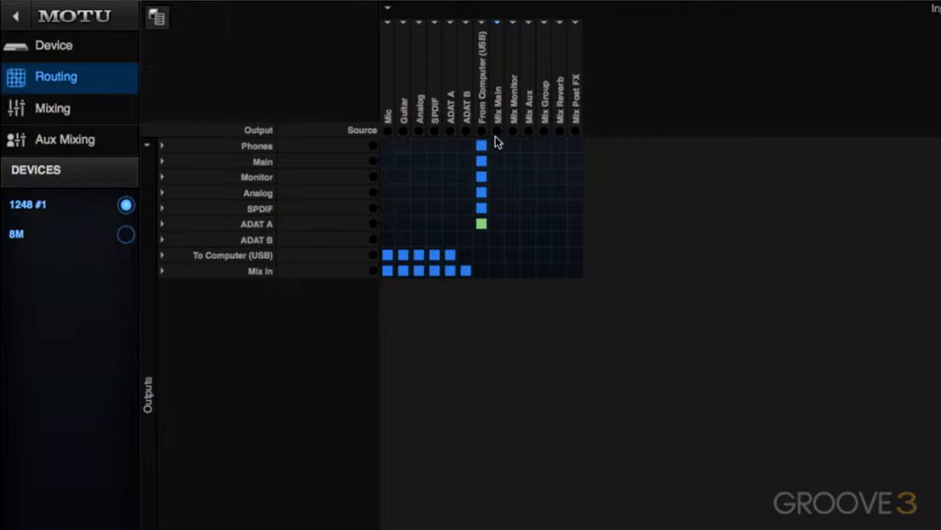
{"action": "mouse_move", "coordinate": [561, 138]}
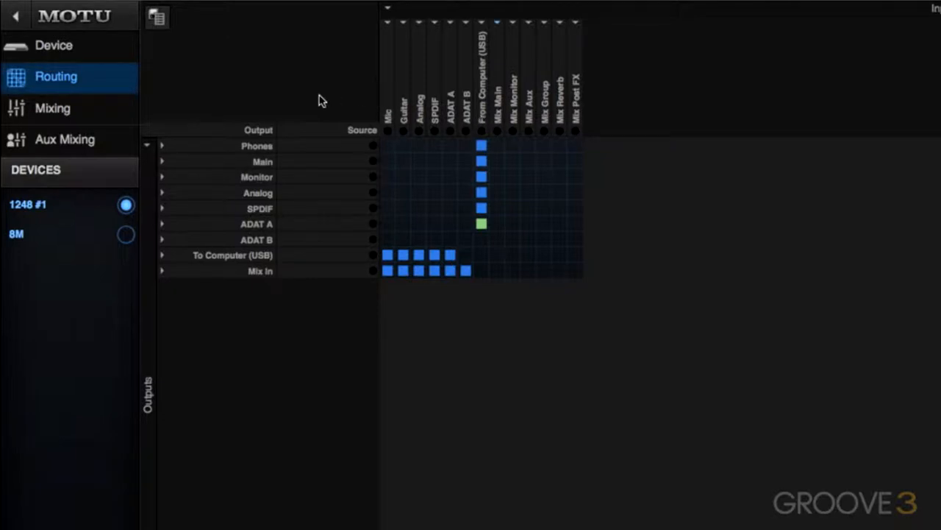
{"action": "mouse_move", "coordinate": [320, 155]}
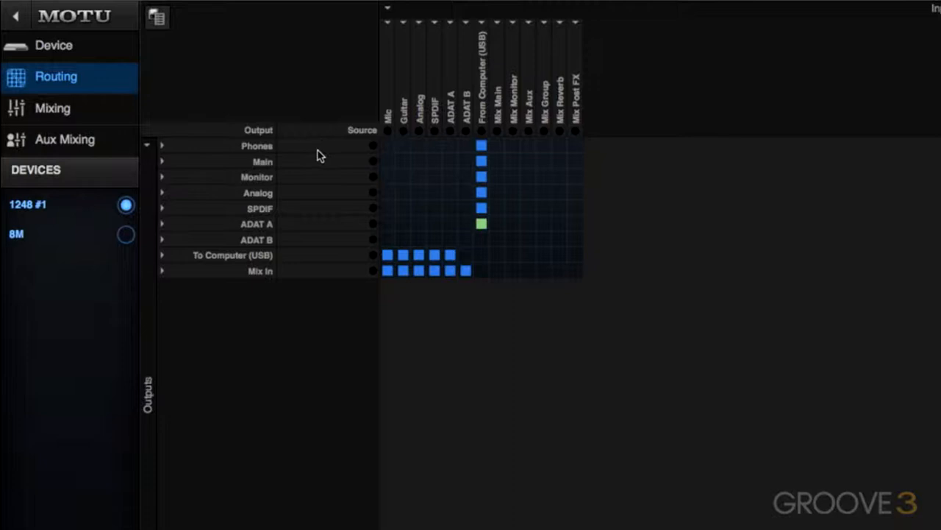
{"action": "mouse_move", "coordinate": [309, 190]}
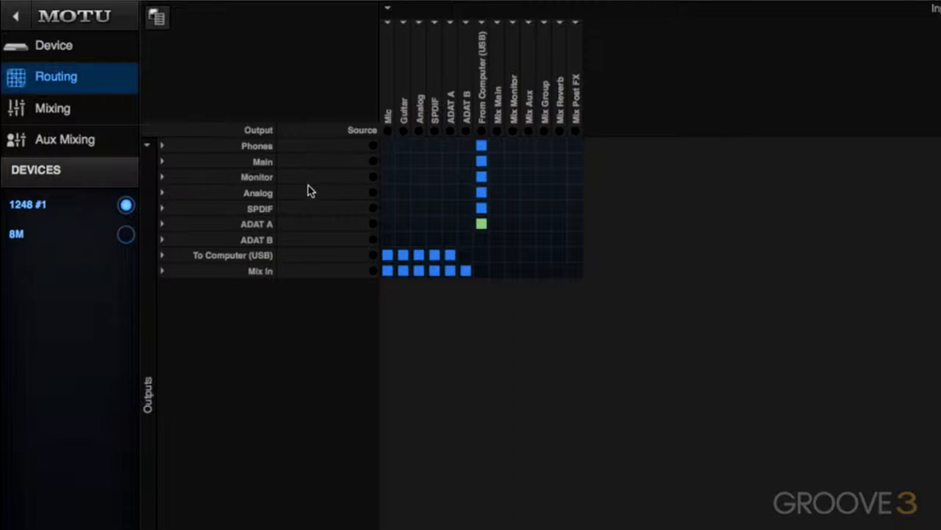
{"action": "mouse_move", "coordinate": [309, 245]}
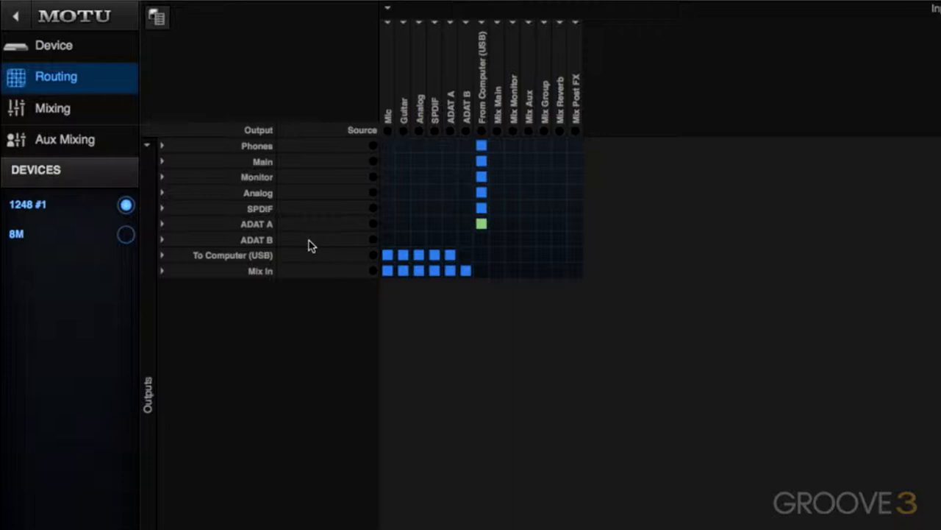
{"action": "mouse_move", "coordinate": [314, 260]}
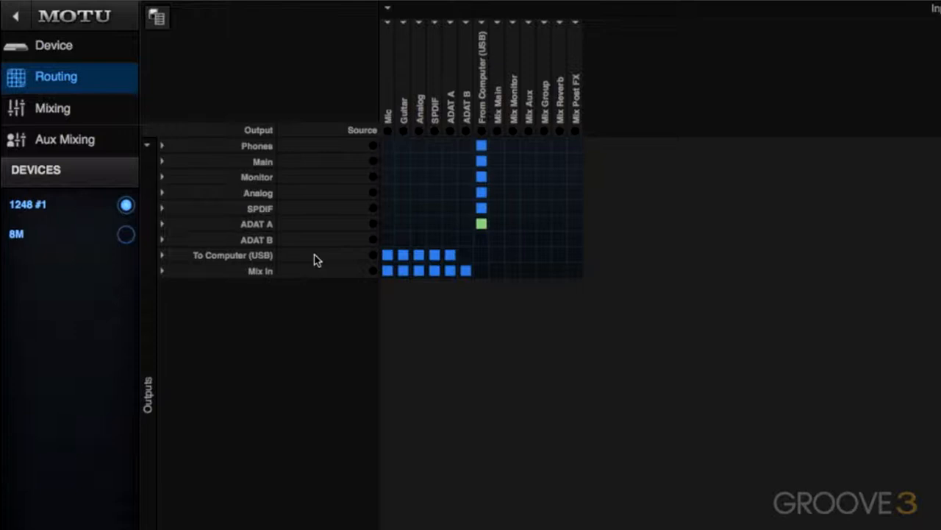
{"action": "mouse_move", "coordinate": [355, 169]}
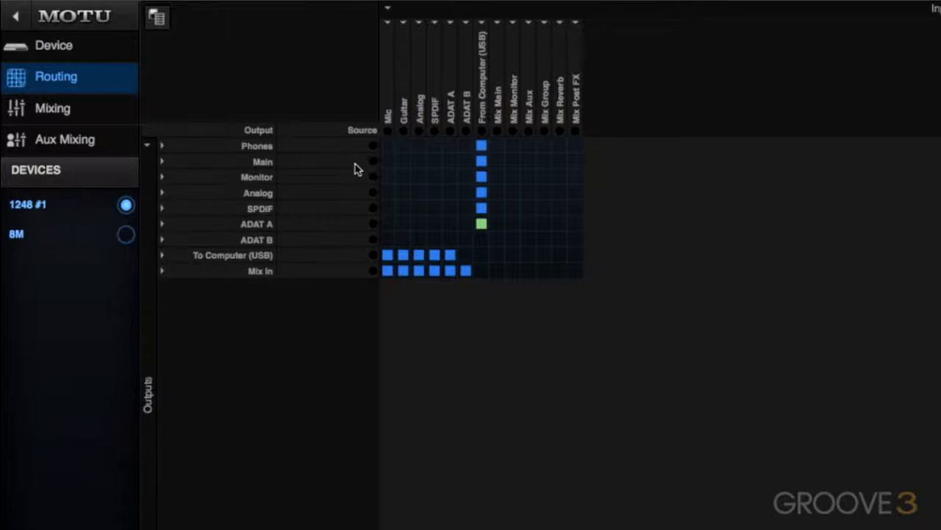
{"action": "mouse_move", "coordinate": [320, 285]}
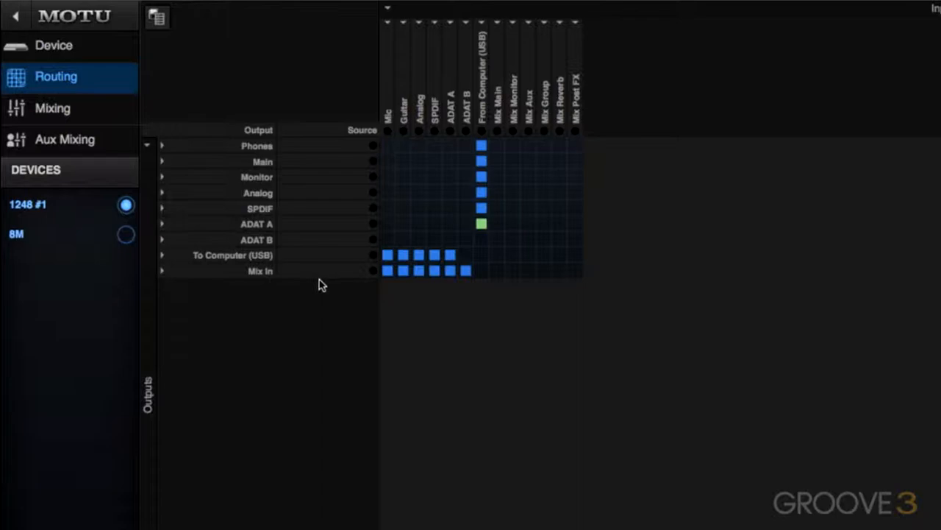
{"action": "mouse_move", "coordinate": [245, 277]}
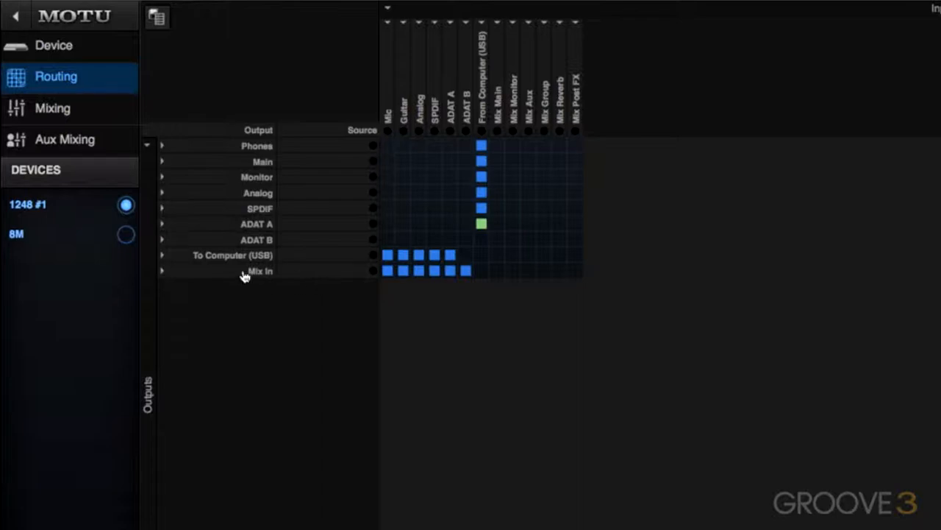